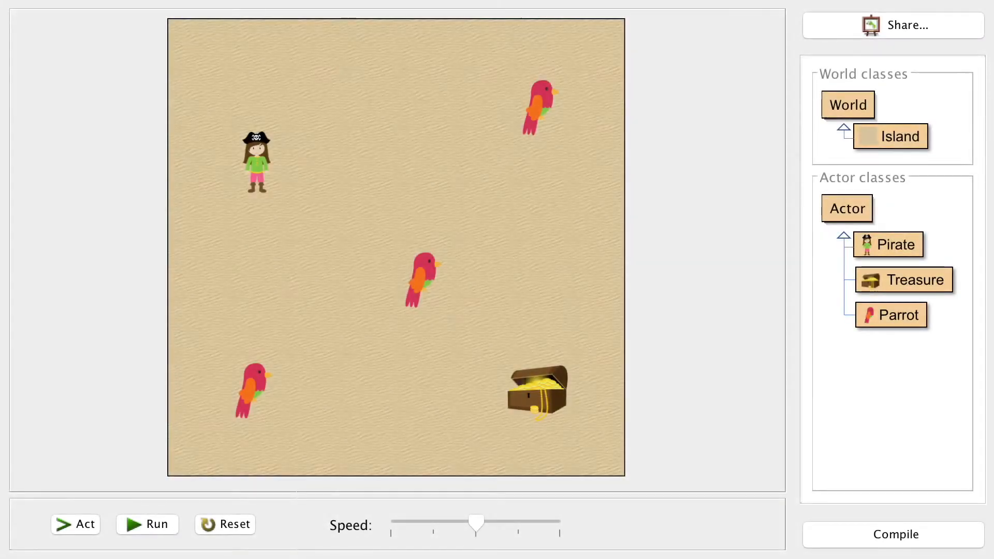
# Open the Pirate class source in the editor and scroll down to its act() method.
pyautogui.click(888, 244)
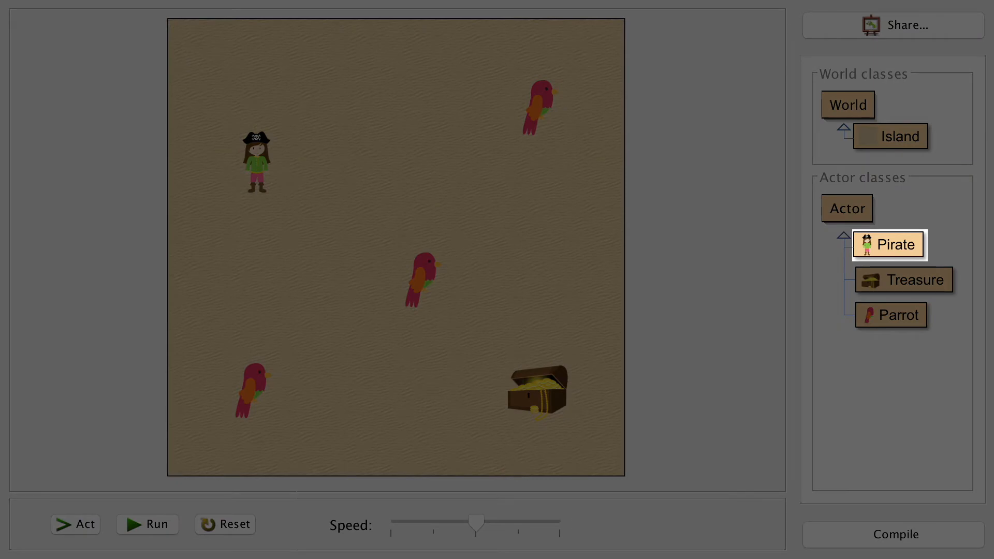
pyautogui.doubleClick(889, 244)
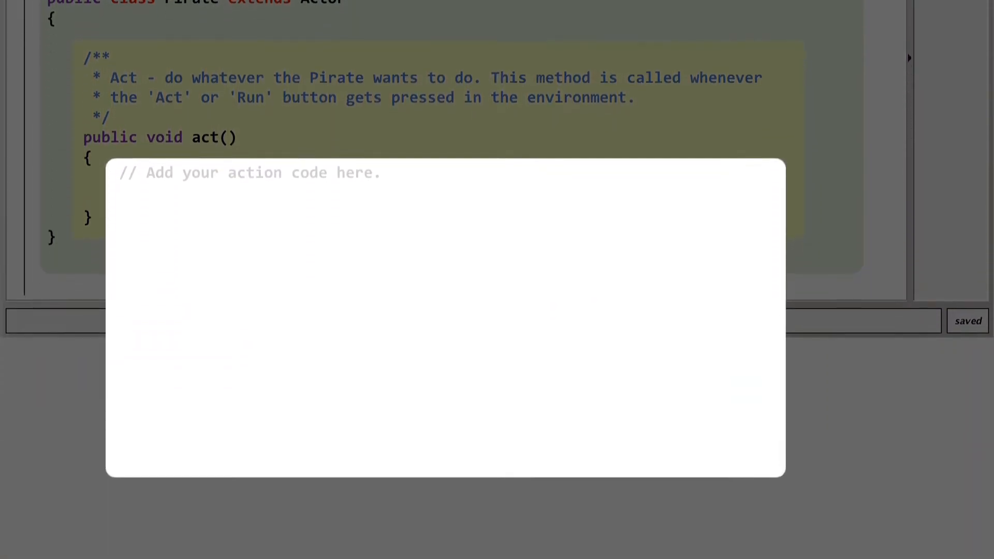
pyautogui.scroll(-3)
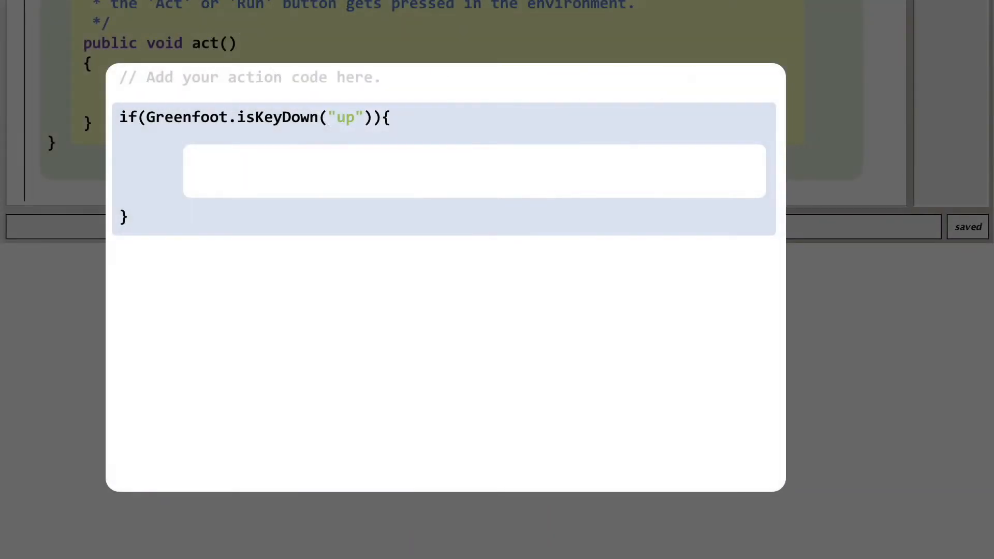
# Fill the up-key block with setRotation(0); and setlocation( getX(), getY()-1);.
pyautogui.write('setRotation(0);')
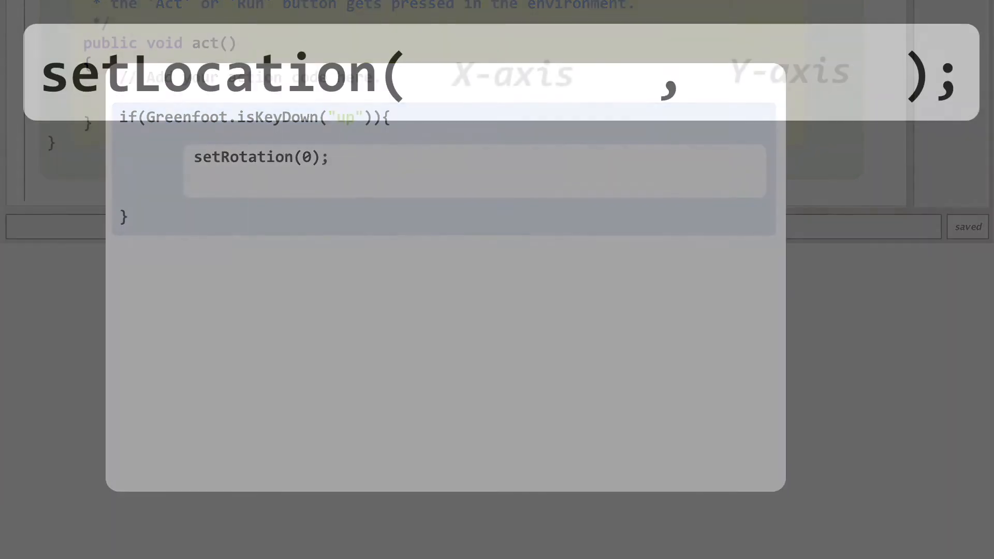
pyautogui.write('setlocation( getX(), getY()-1);')
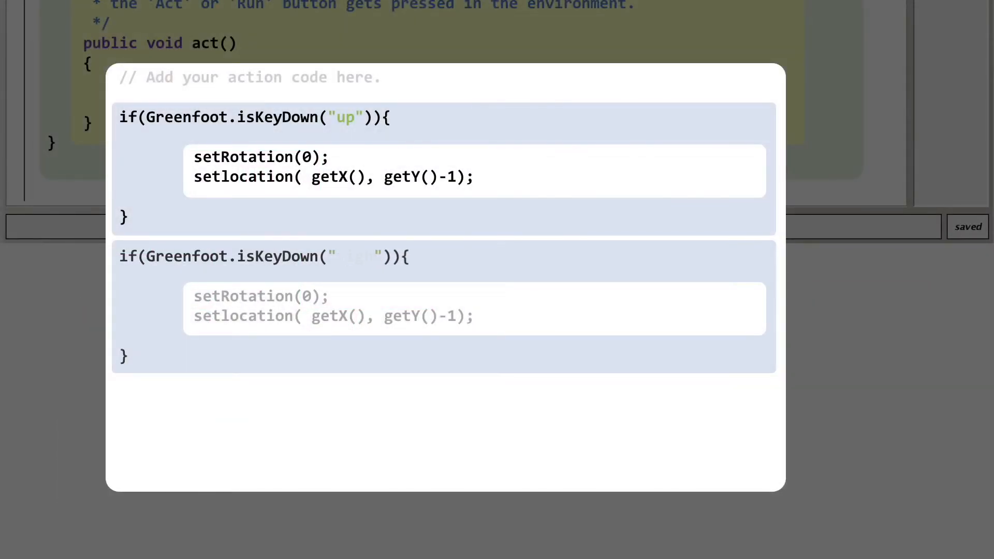
# Change the copied block's key to "right" and its rotation to 90.
pyautogui.write('right')
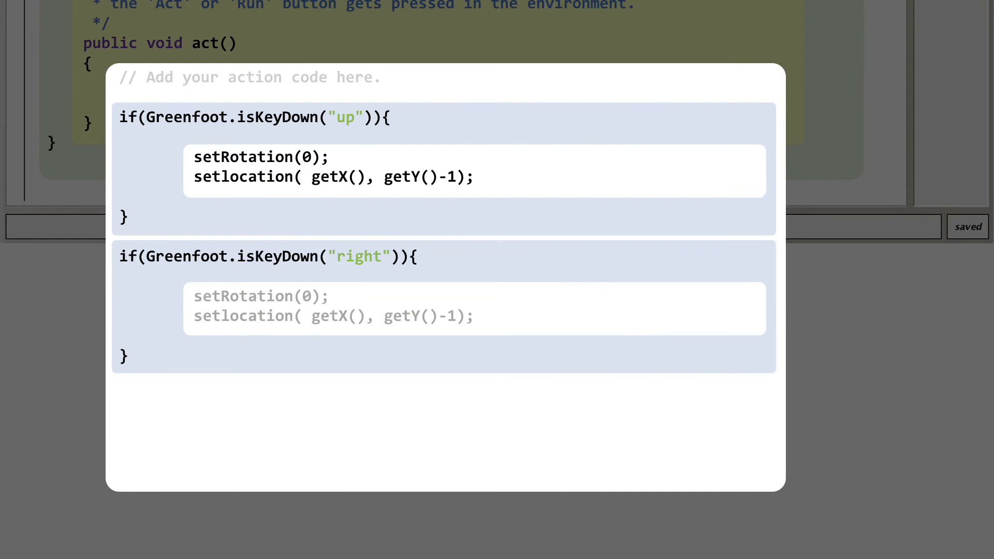
pyautogui.write('90);')
pyautogui.write('setlocation( getX()+1, getY());')
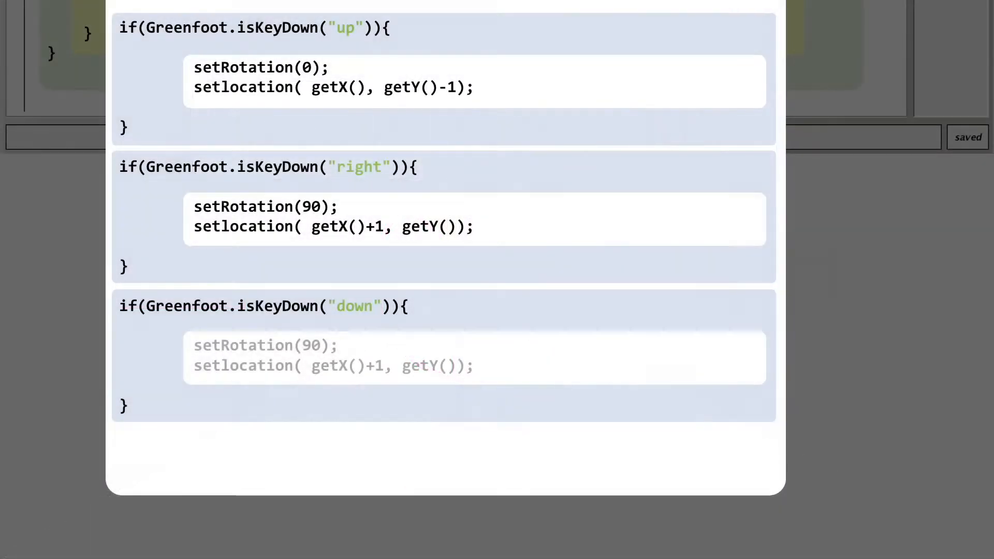
# Set the copied down-key block's rotation value to 180.
pyautogui.write('180')
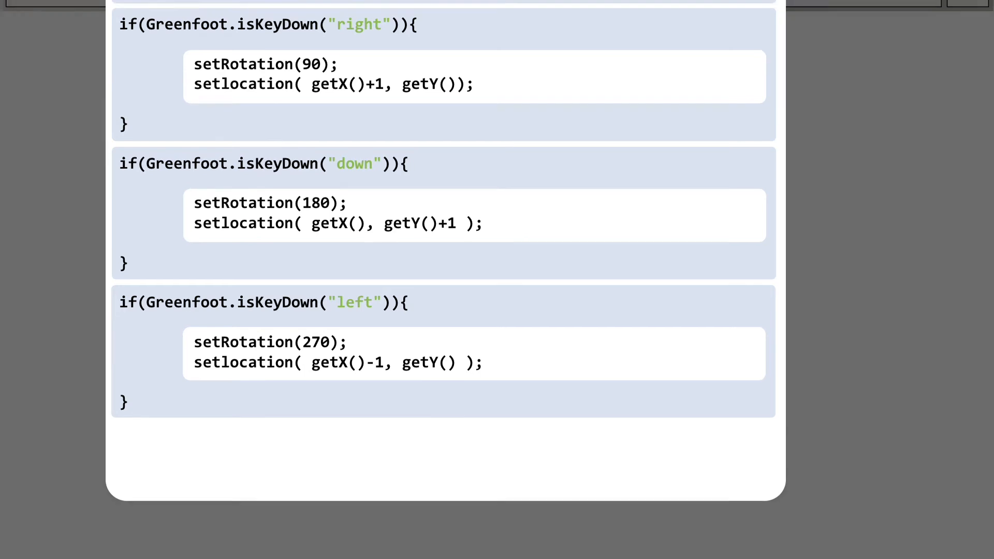
# Scroll to the top of the Pirate editor and compile the class.
pyautogui.scroll(3)
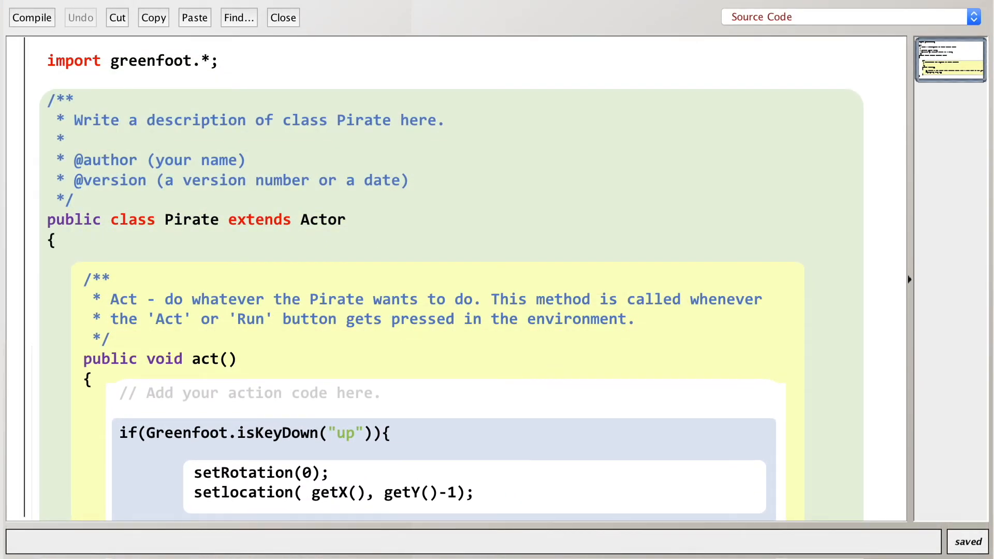
pyautogui.click(31, 17)
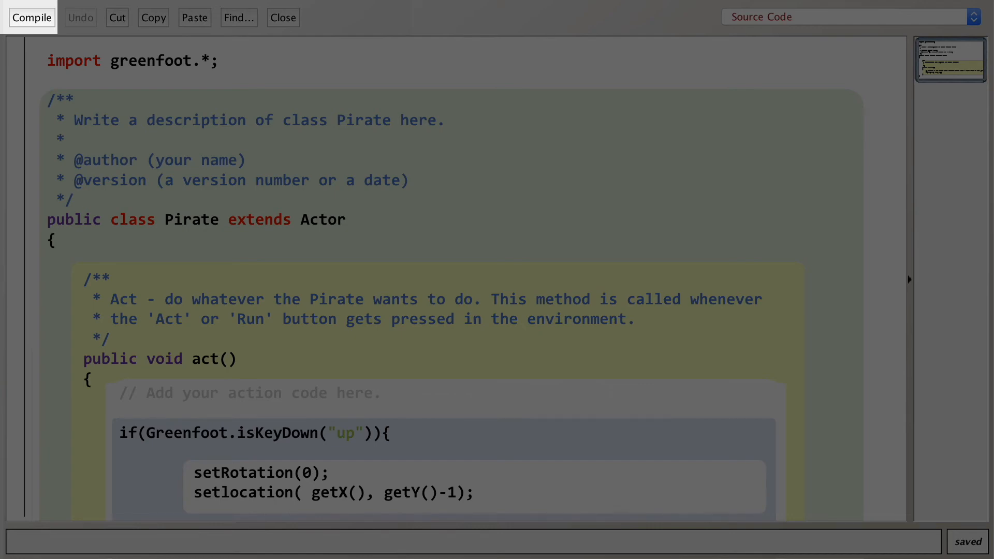
pyautogui.click(31, 17)
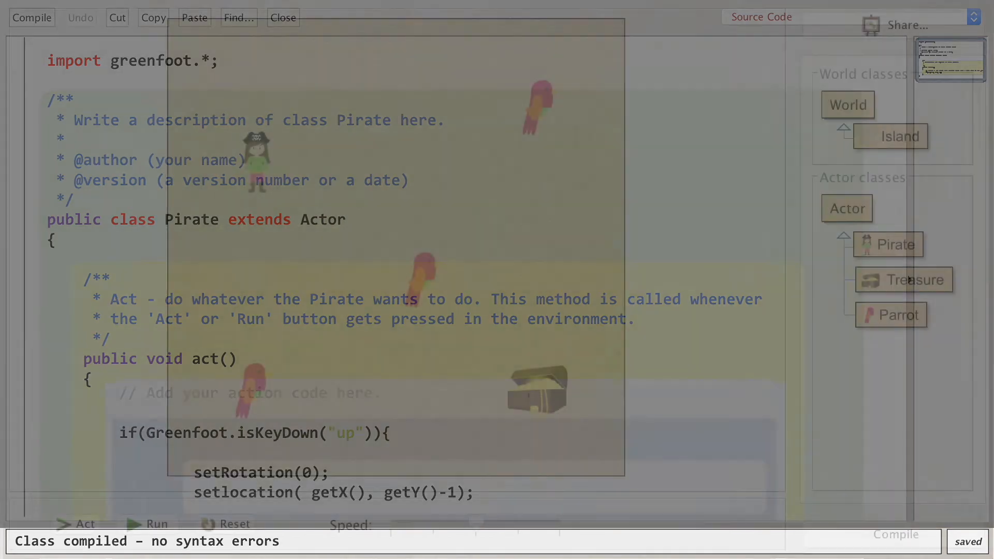
# Close the editor, run the island world, and steer the pirate up, left, down and right.
pyautogui.click(282, 17)
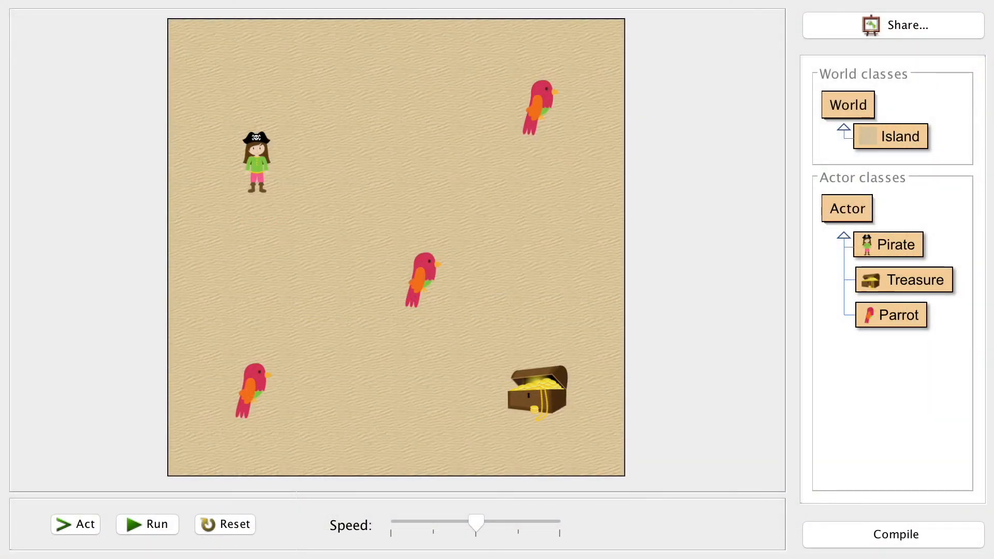
pyautogui.click(146, 524)
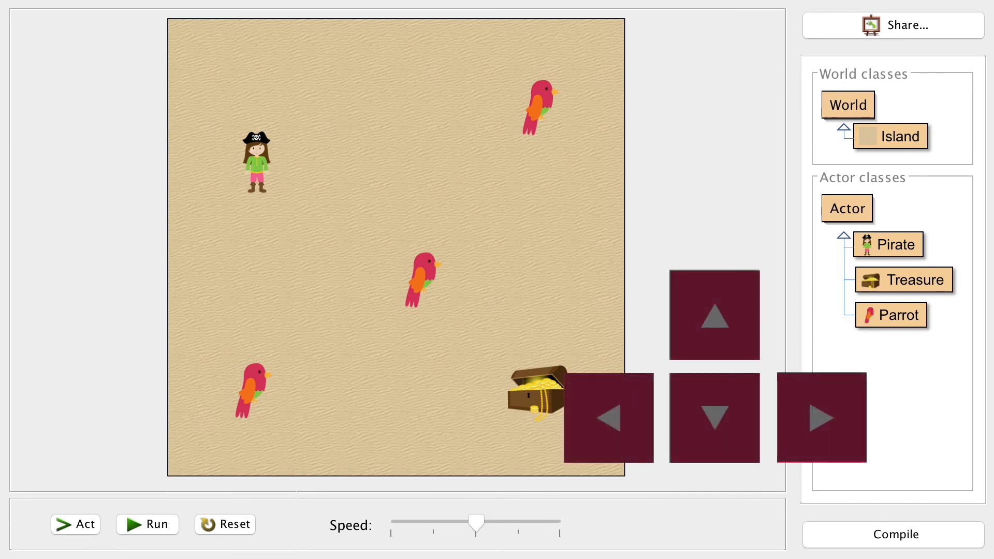
pyautogui.click(713, 315)
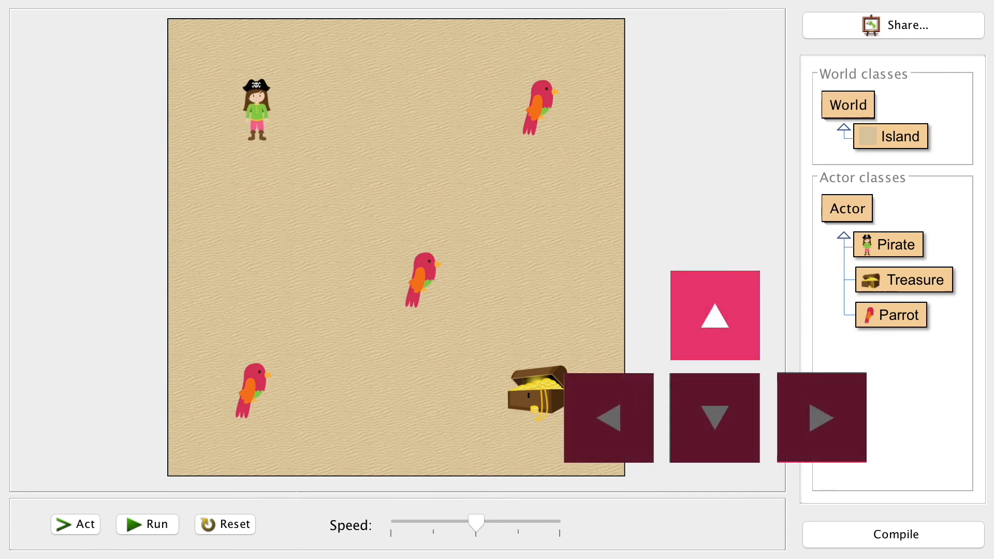
pyautogui.click(607, 418)
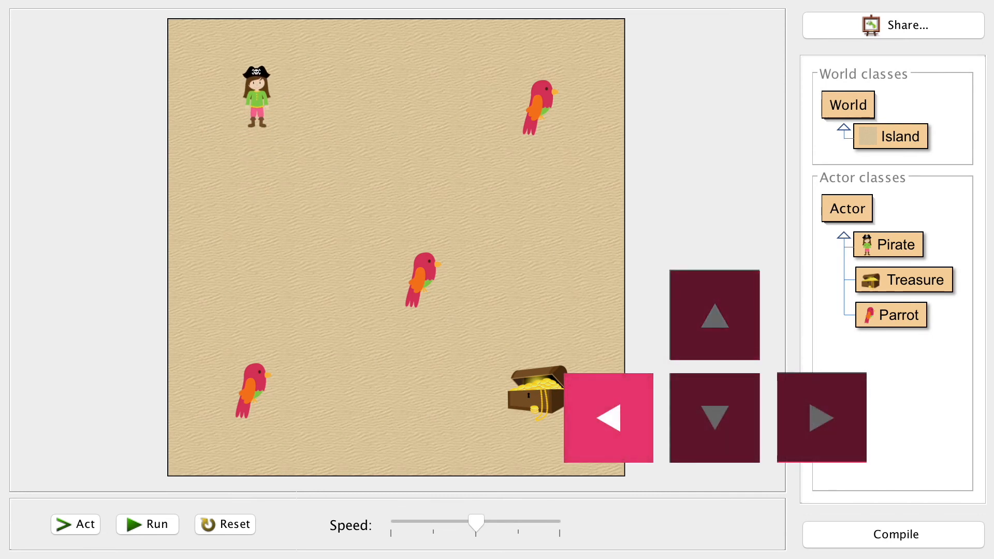
pyautogui.click(608, 417)
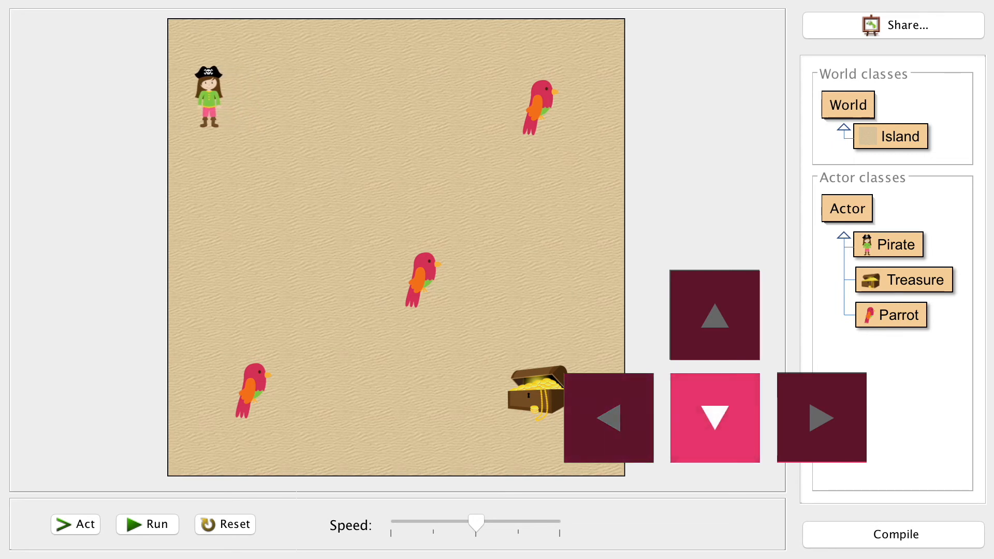
pyautogui.click(714, 417)
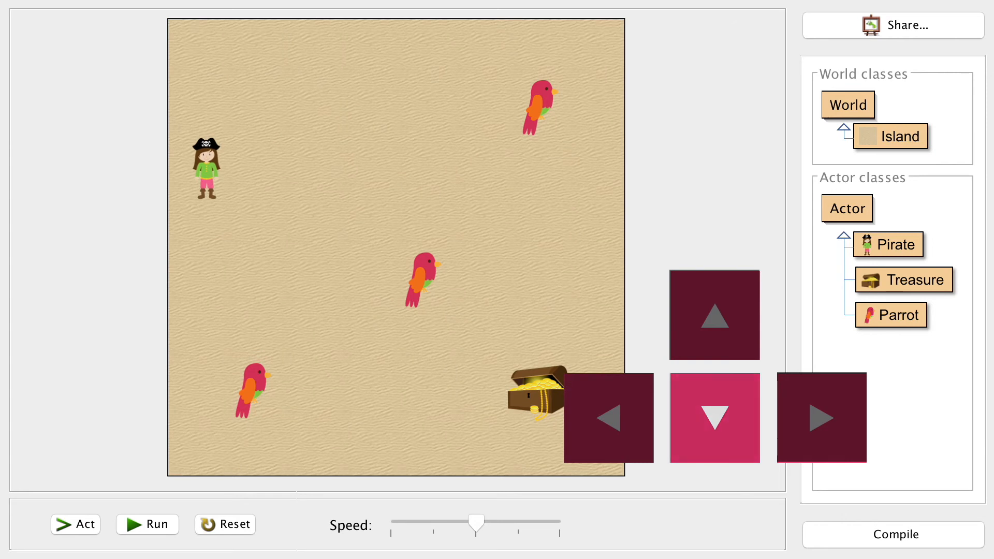
pyautogui.click(820, 417)
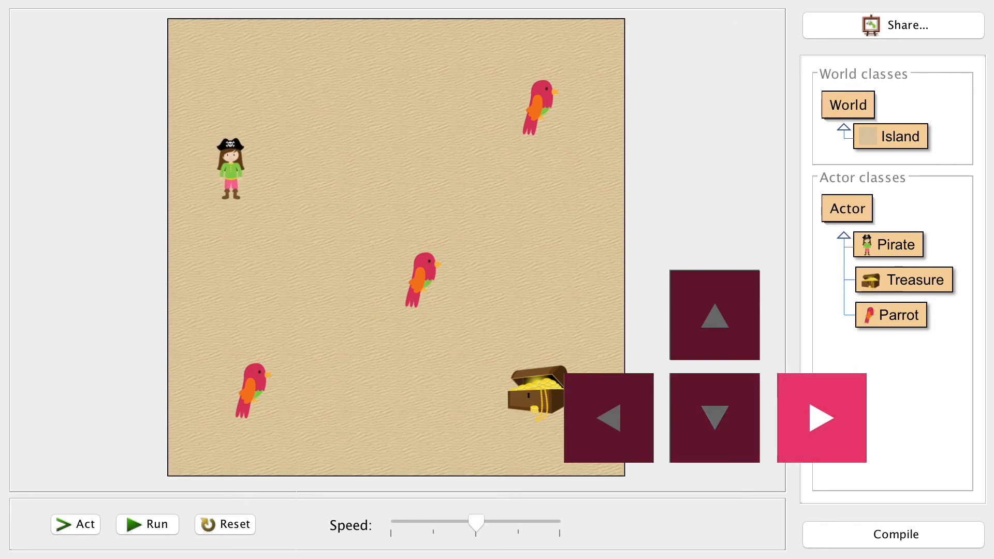
pyautogui.click(821, 417)
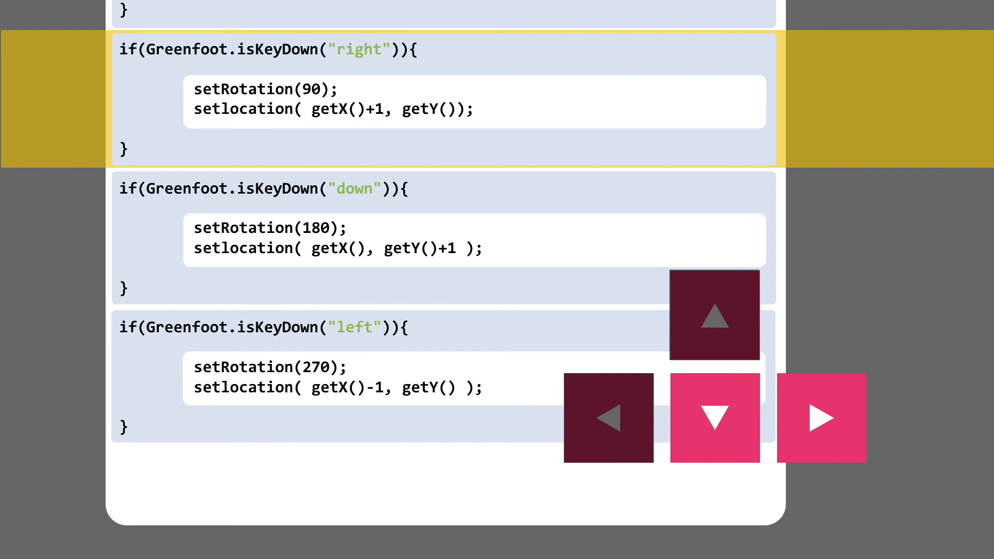
pyautogui.click(714, 418)
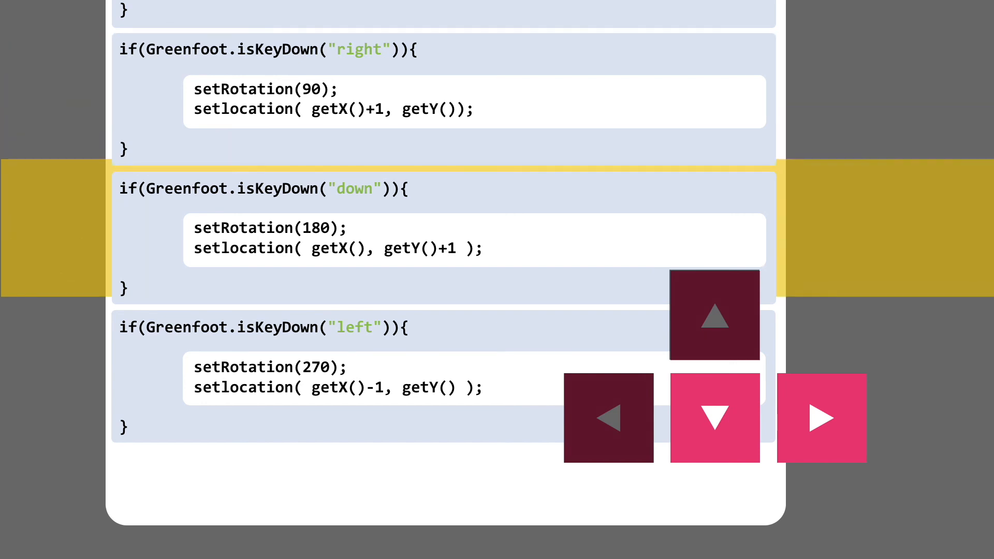